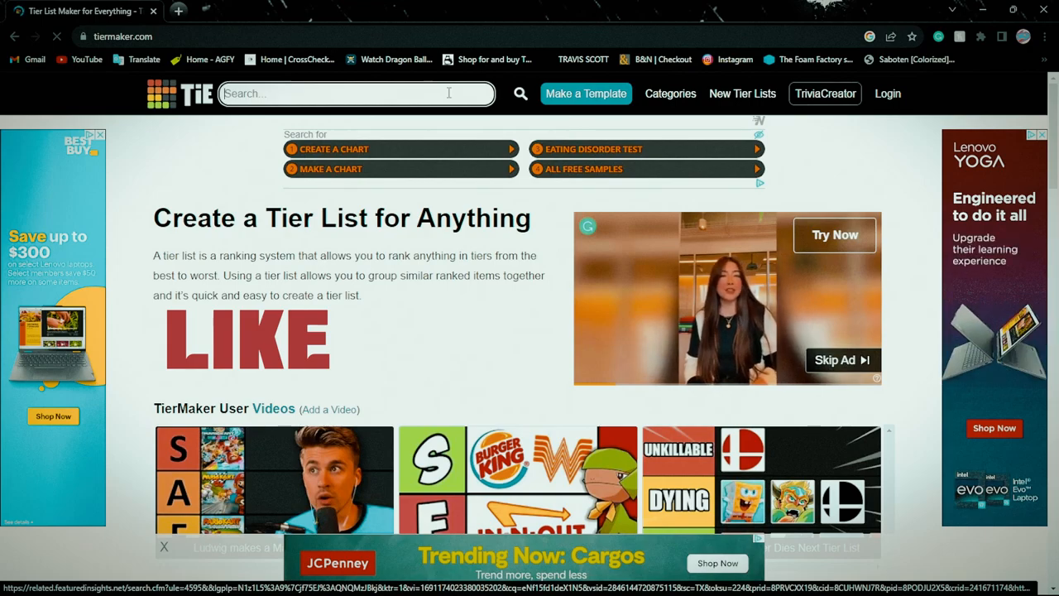
Step: Search TierMaker for "lego" and load the LEGO Games tier list template
type("leg")
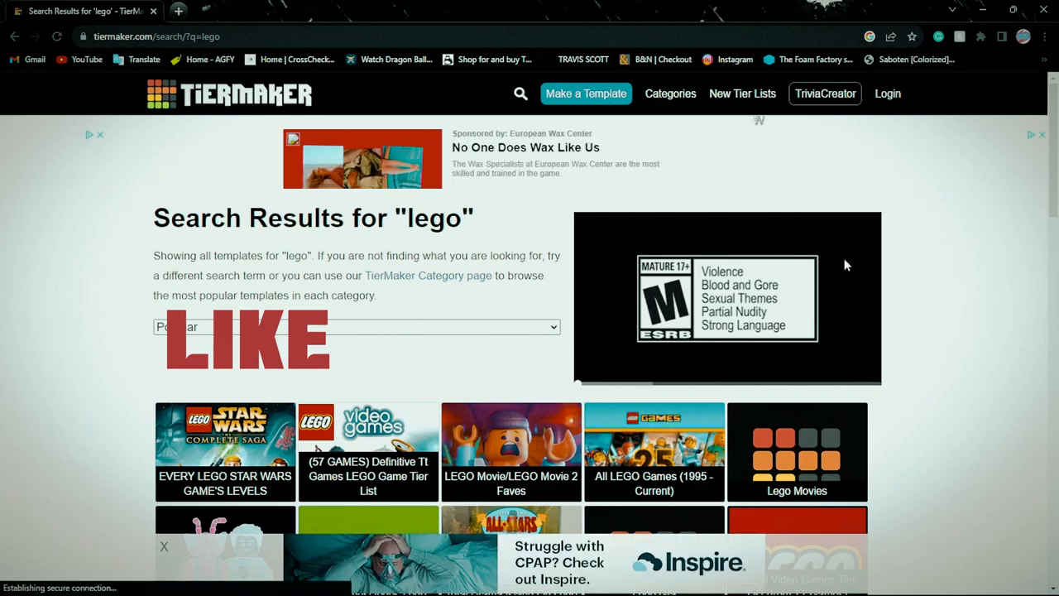
scroll("down", 3)
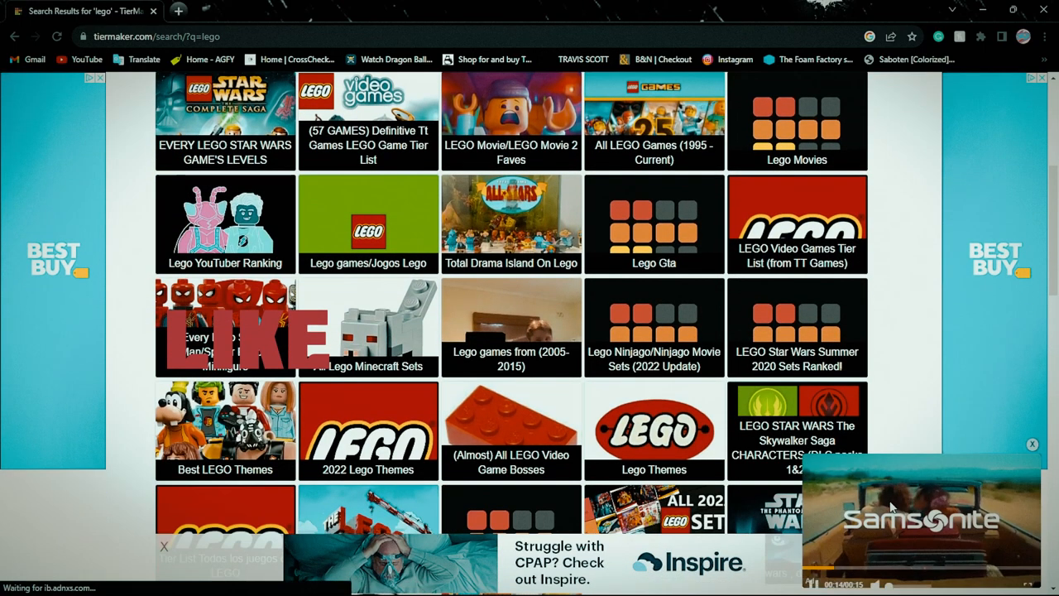
scroll("down", 3)
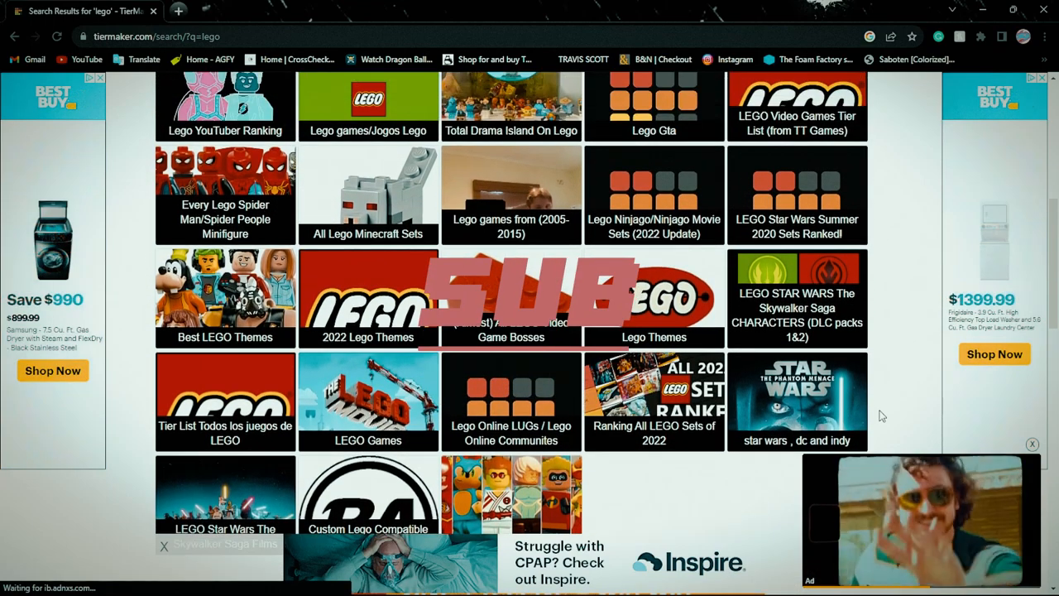
left_click(367, 402)
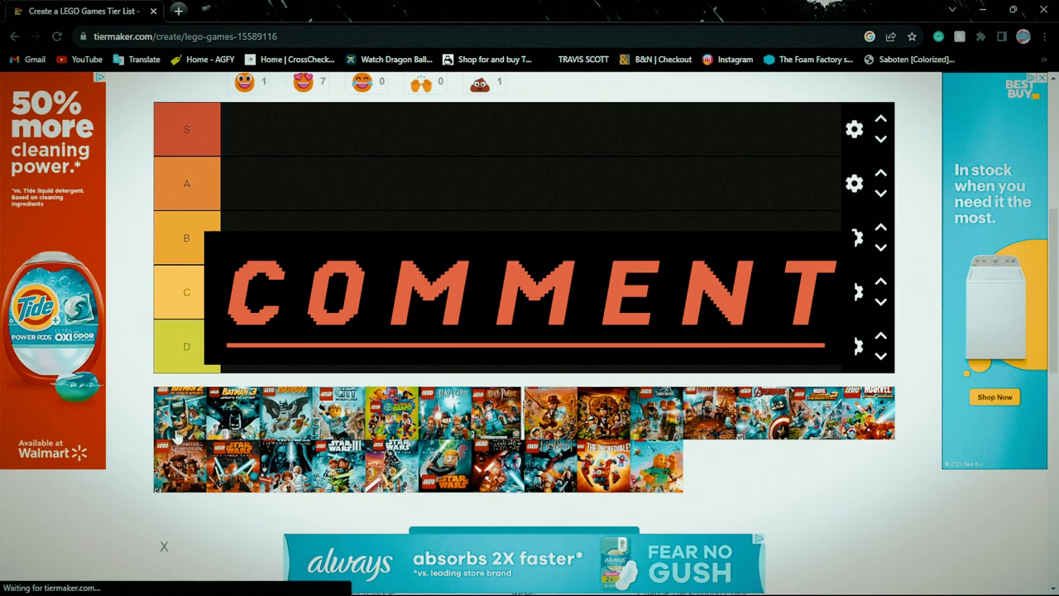
Step: Rank the first LEGO games: two in S, two in A, one in B, leaving C and D empty
left_click_drag(179, 412, 248, 130)
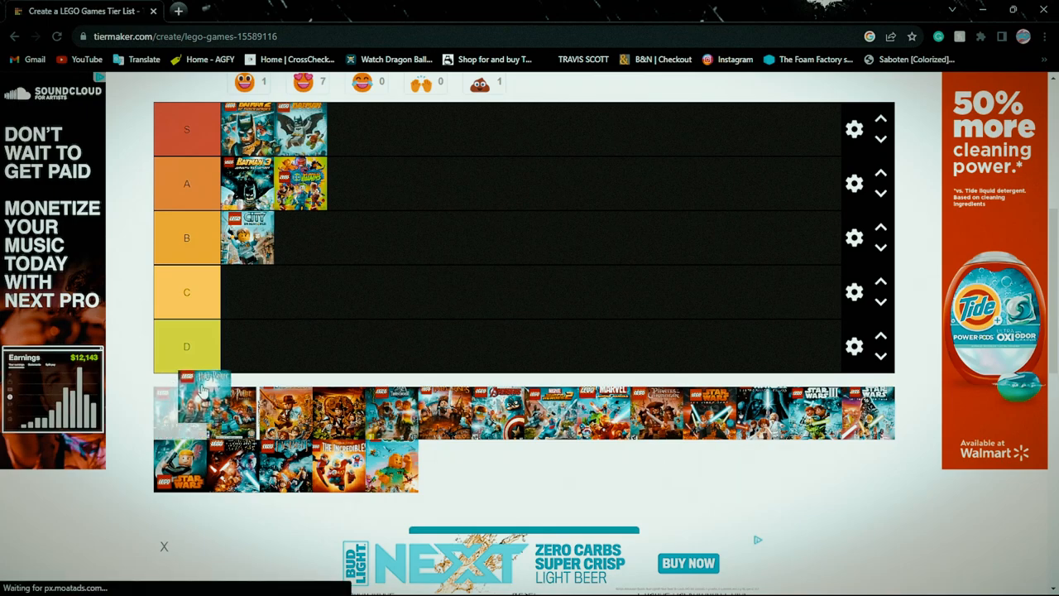
left_click_drag(185, 406, 379, 298)
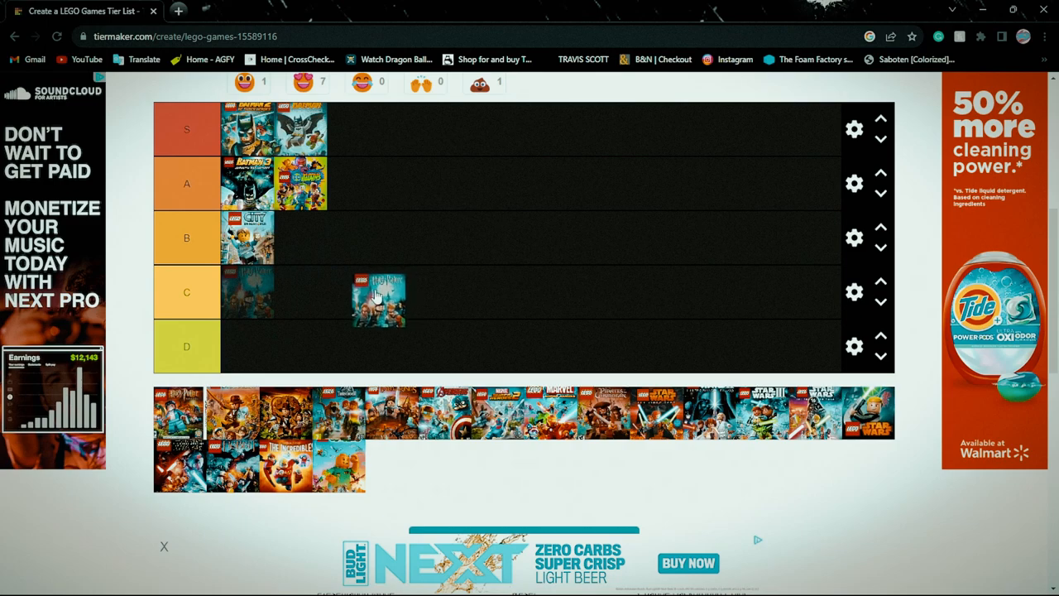
left_click_drag(379, 297, 247, 346)
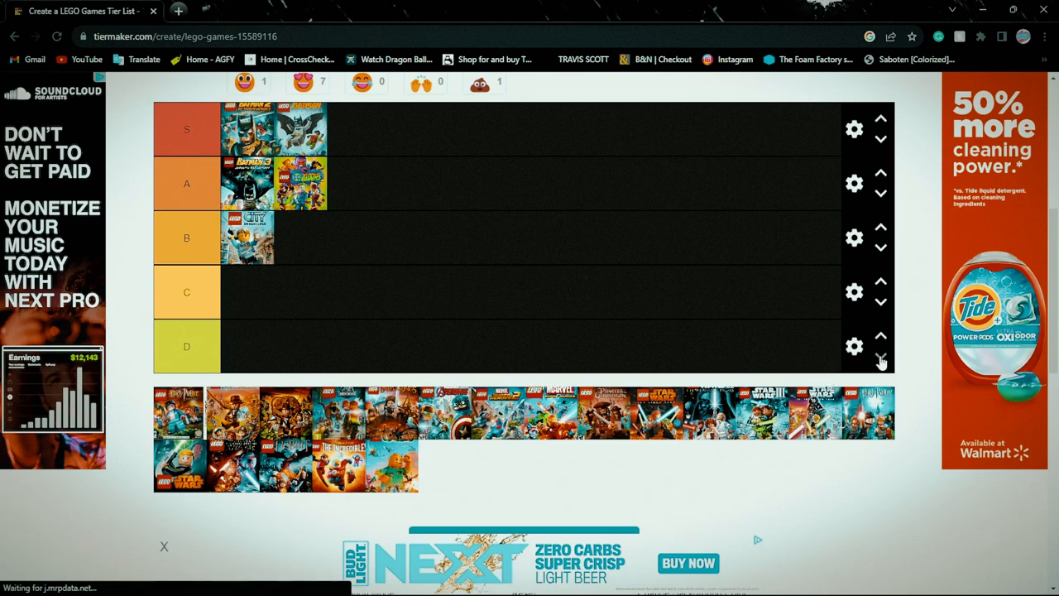
mouse_move(745, 343)
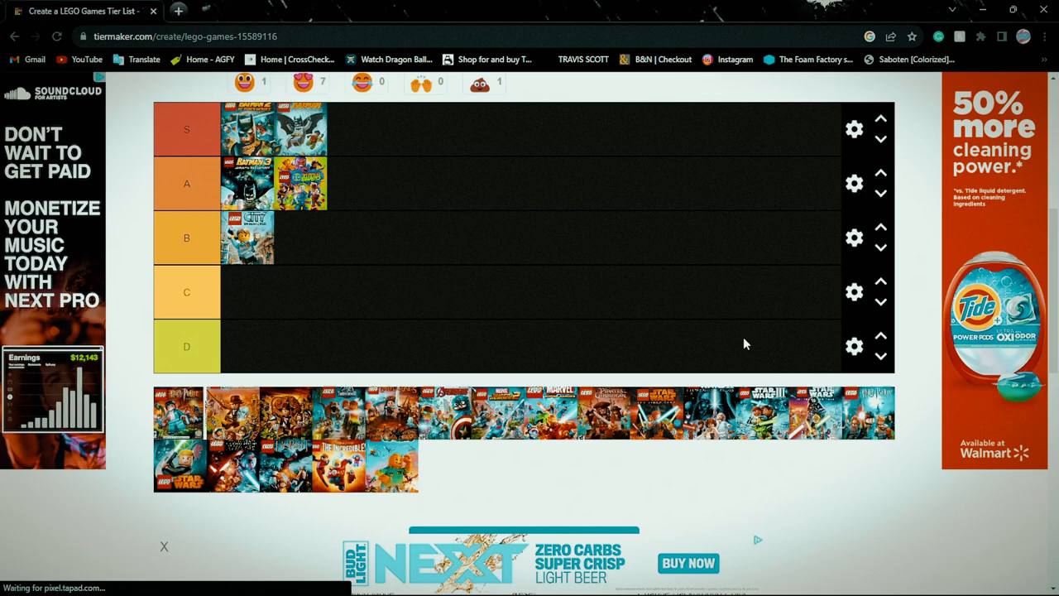
Step: Add a new row below the D tier and label it NEVER PLAYED
left_click(855, 346)
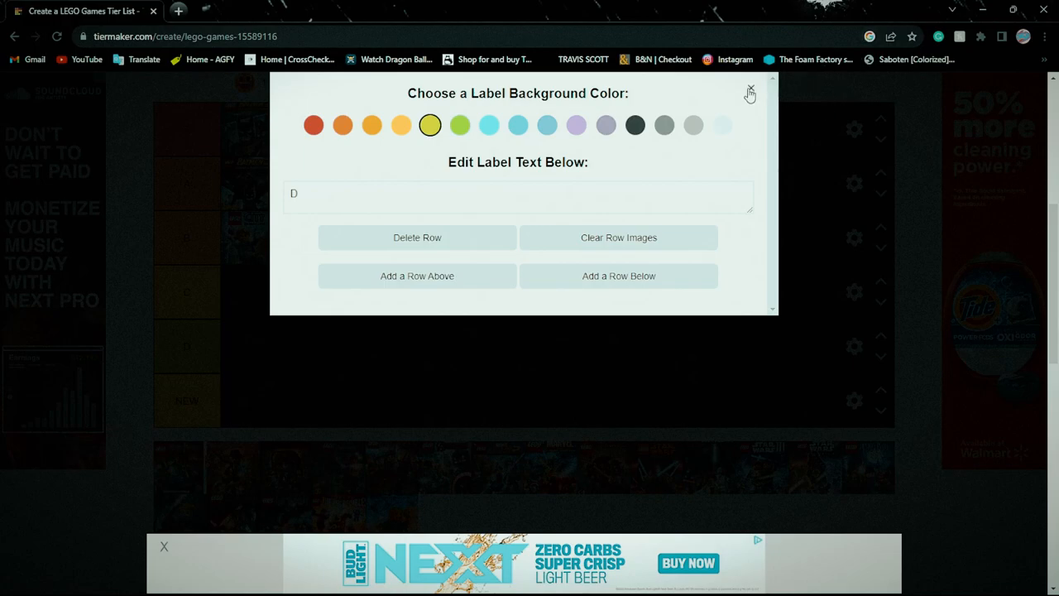
left_click(749, 89)
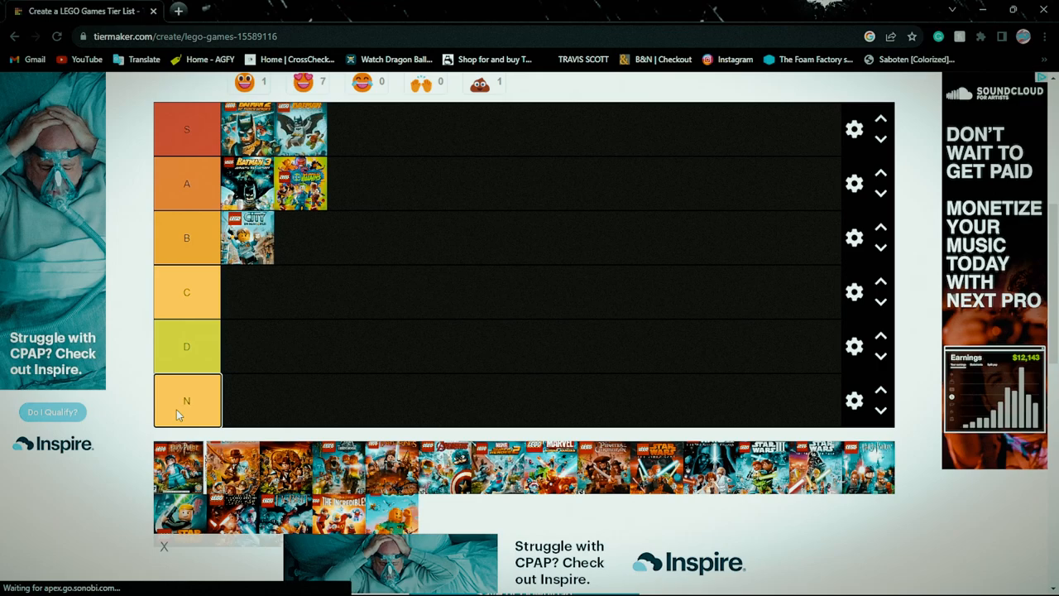
type("EVER PLAYED")
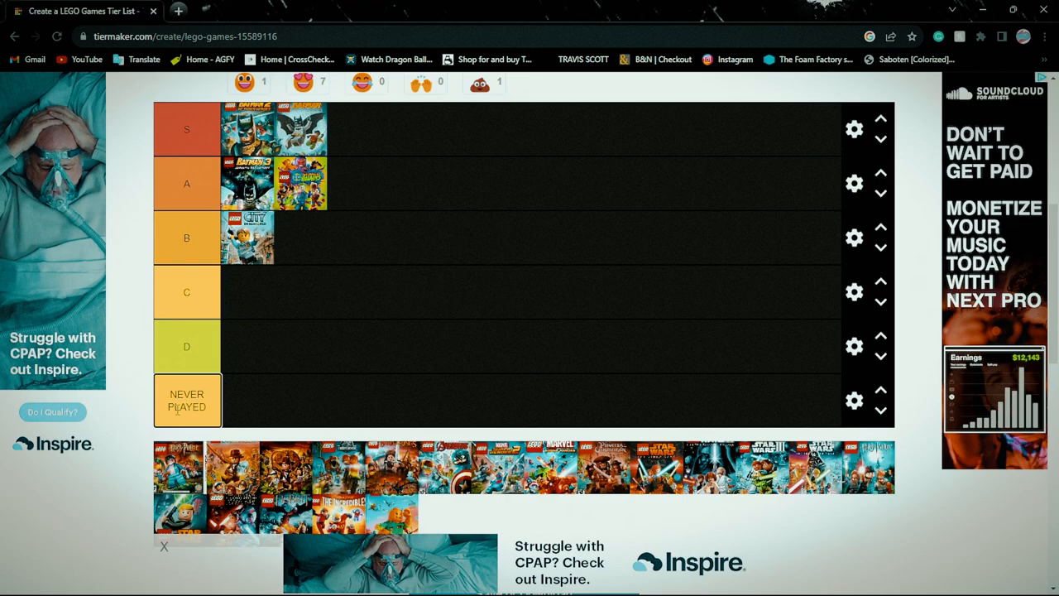
mouse_move(139, 410)
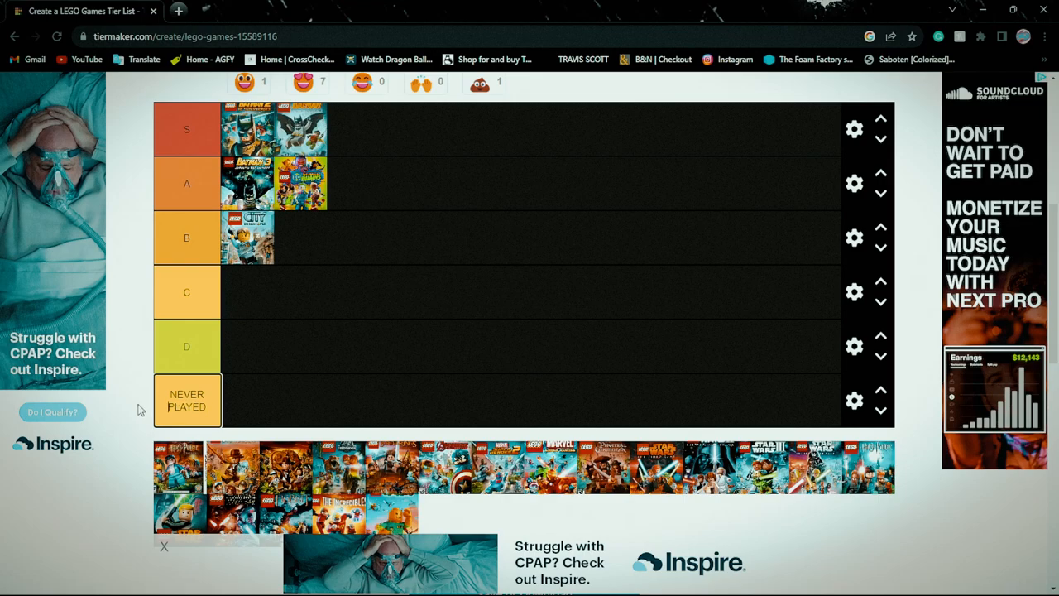
Step: Fill the NEVER PLAYED row with unplayed games and place a game in the B tier
left_click_drag(179, 467, 248, 402)
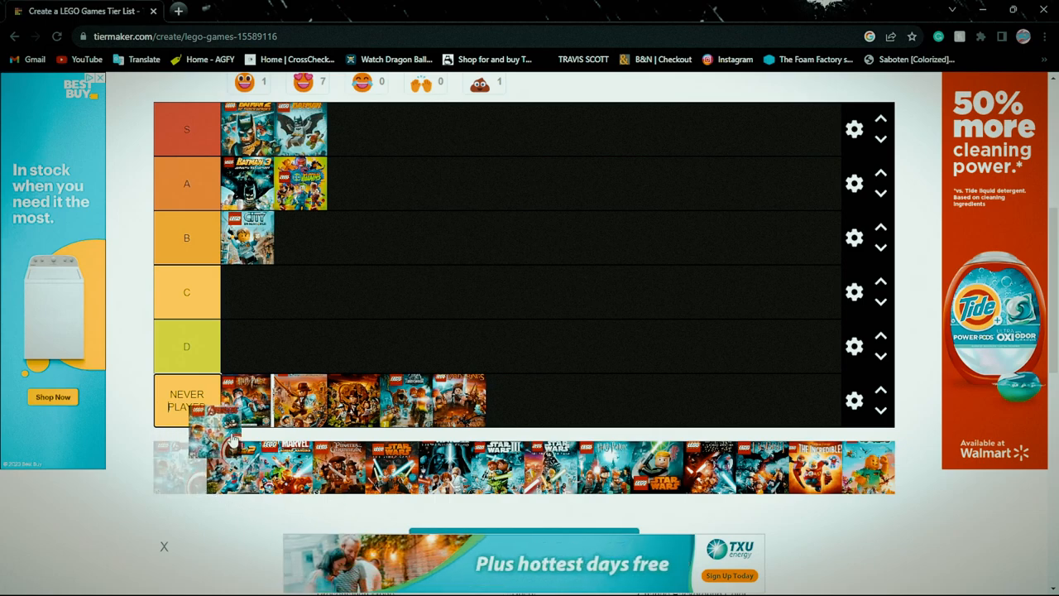
left_click_drag(212, 439, 394, 274)
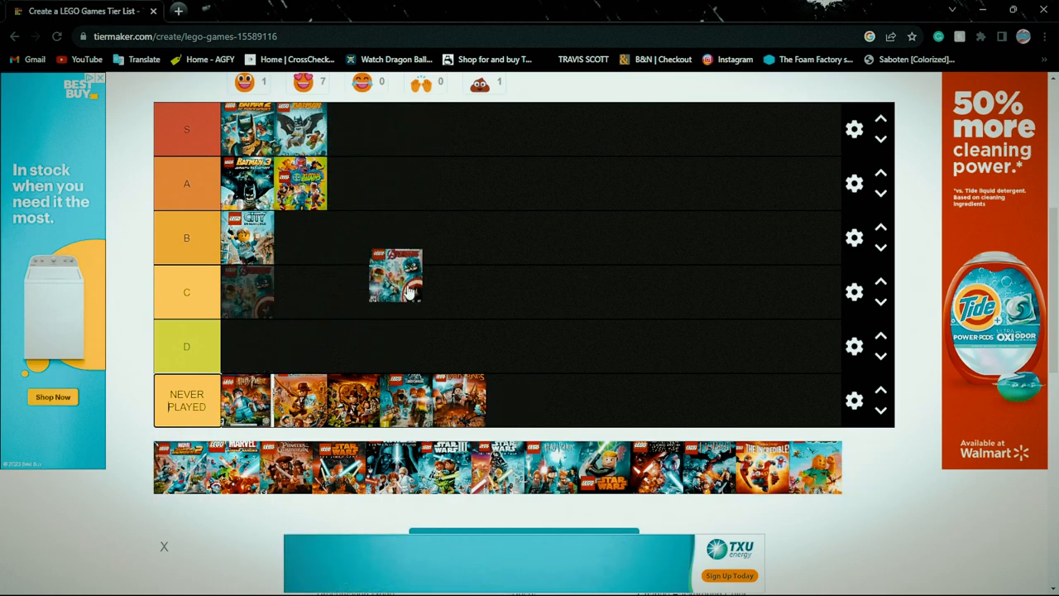
left_click_drag(394, 275, 394, 346)
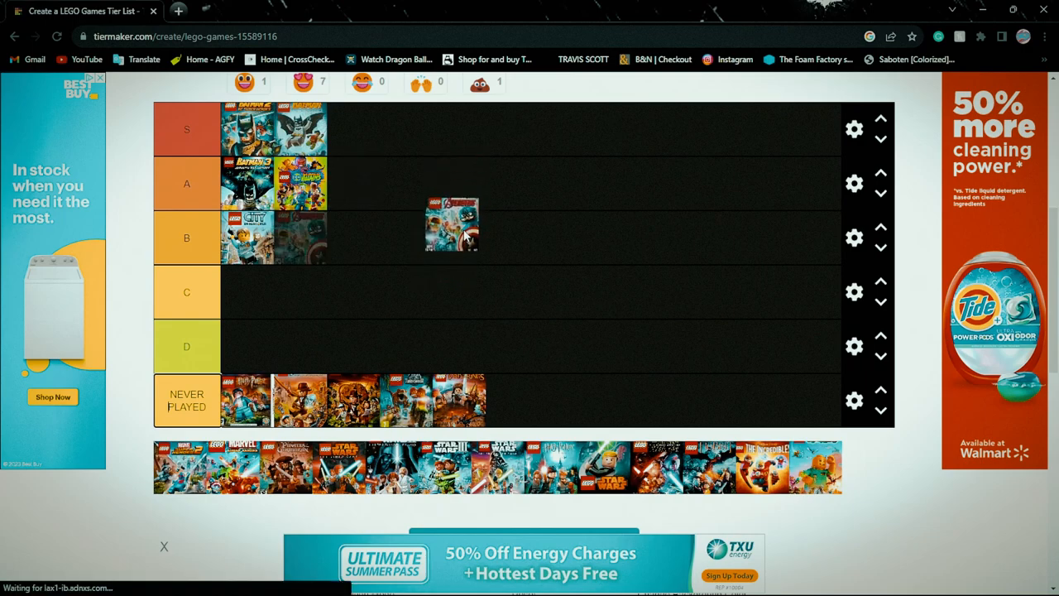
left_click_drag(452, 223, 455, 240)
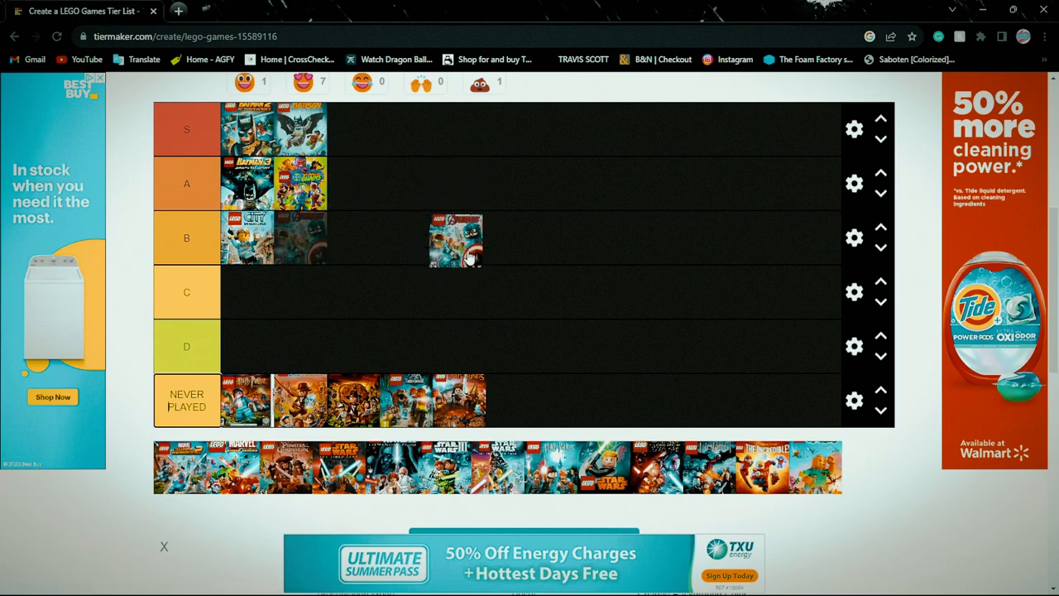
Step: Rank more games, moving one from B up to A and adding another to the A tier
left_click_drag(455, 240, 546, 273)
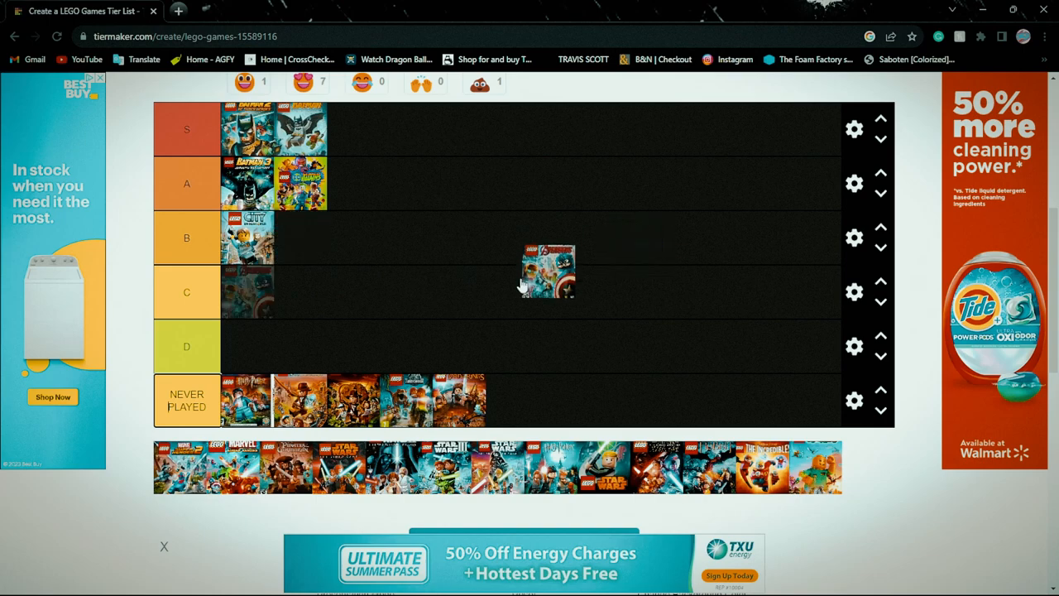
left_click_drag(546, 268, 301, 240)
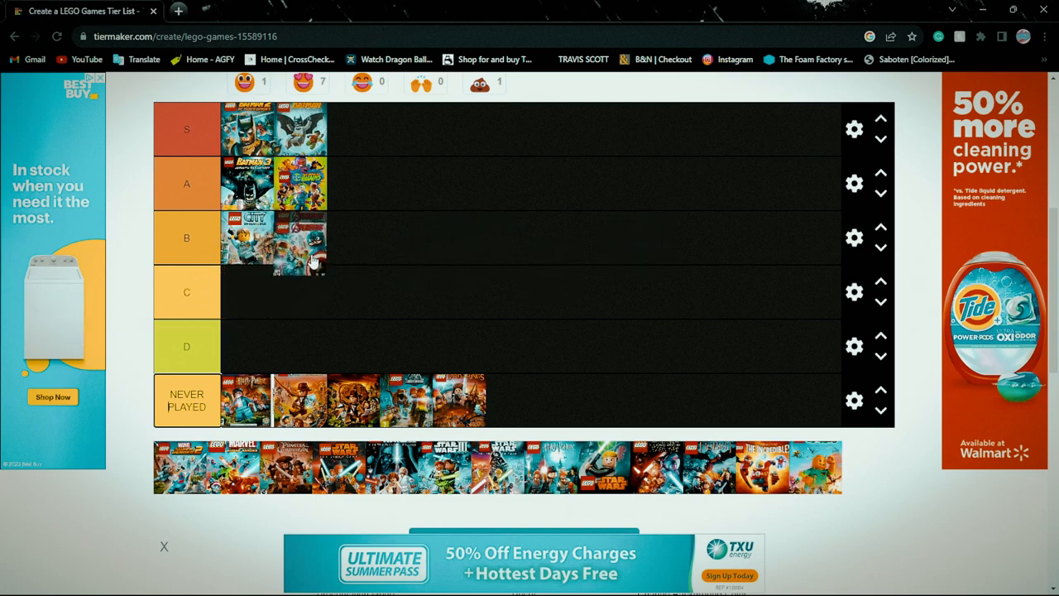
left_click_drag(301, 238, 347, 265)
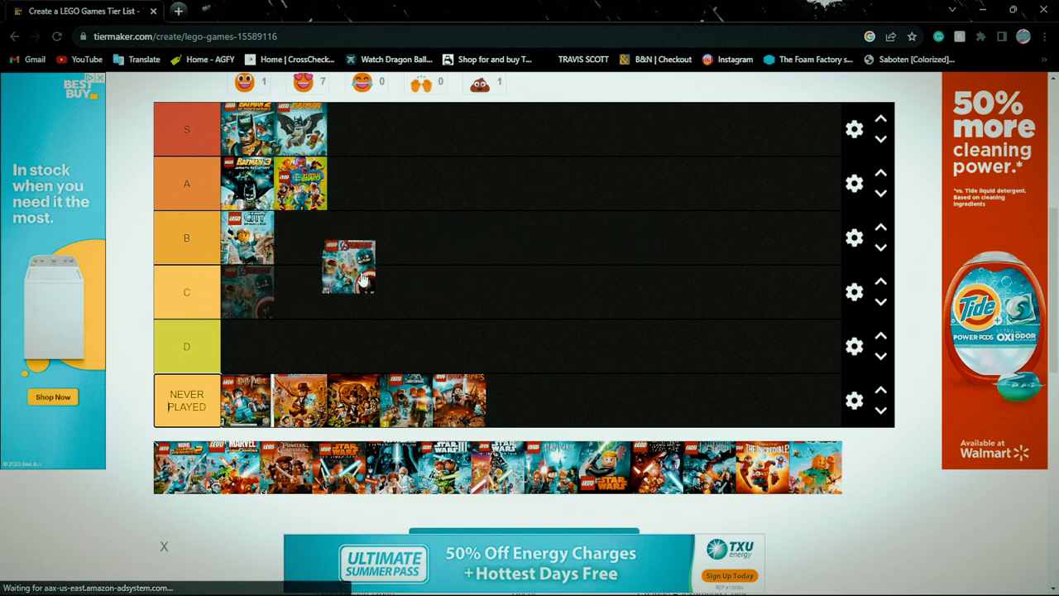
left_click_drag(347, 266, 420, 219)
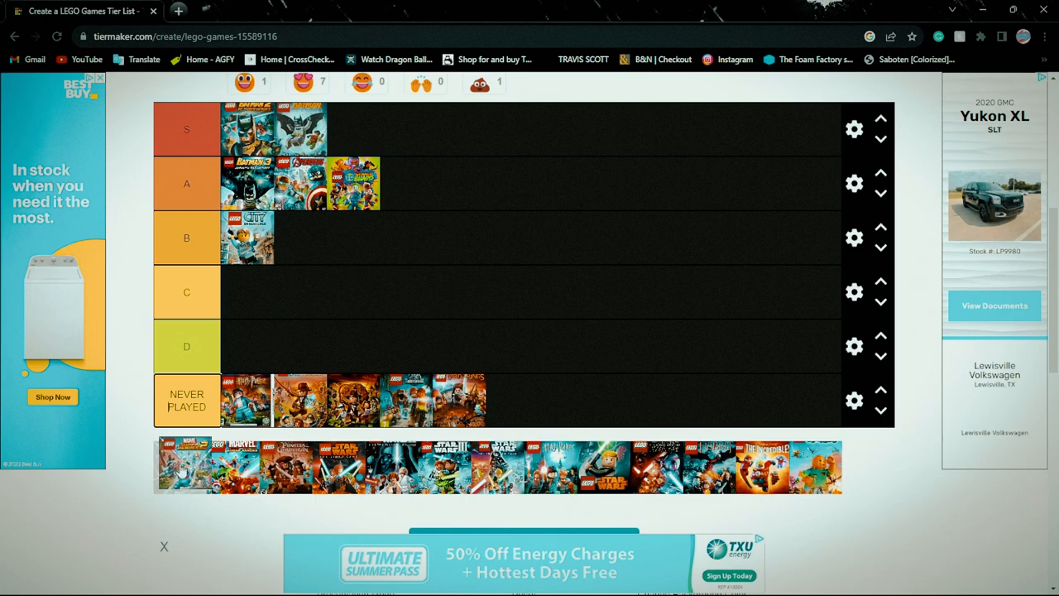
left_click_drag(185, 467, 406, 182)
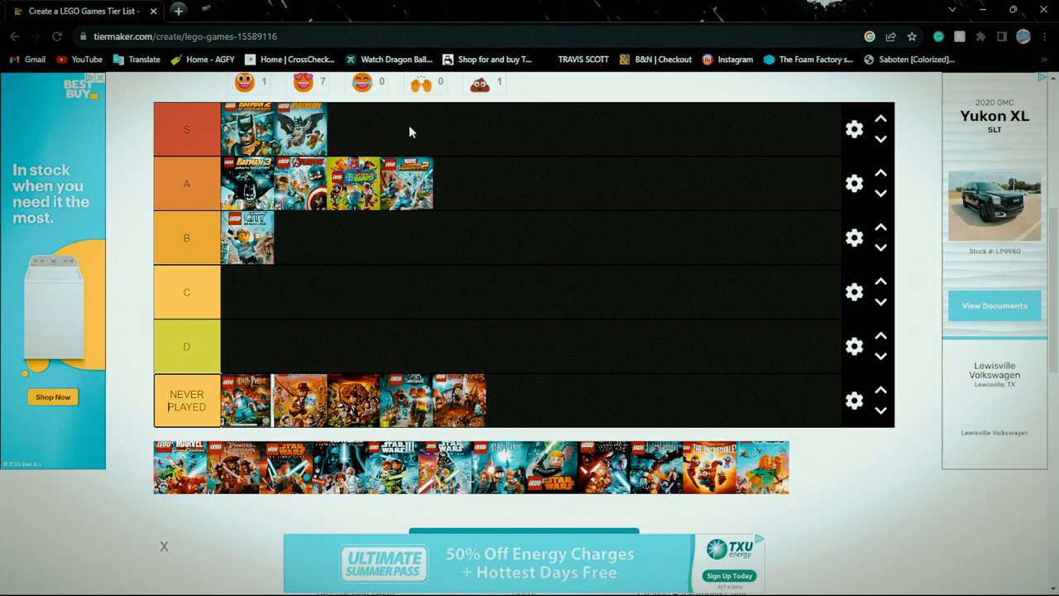
mouse_move(407, 212)
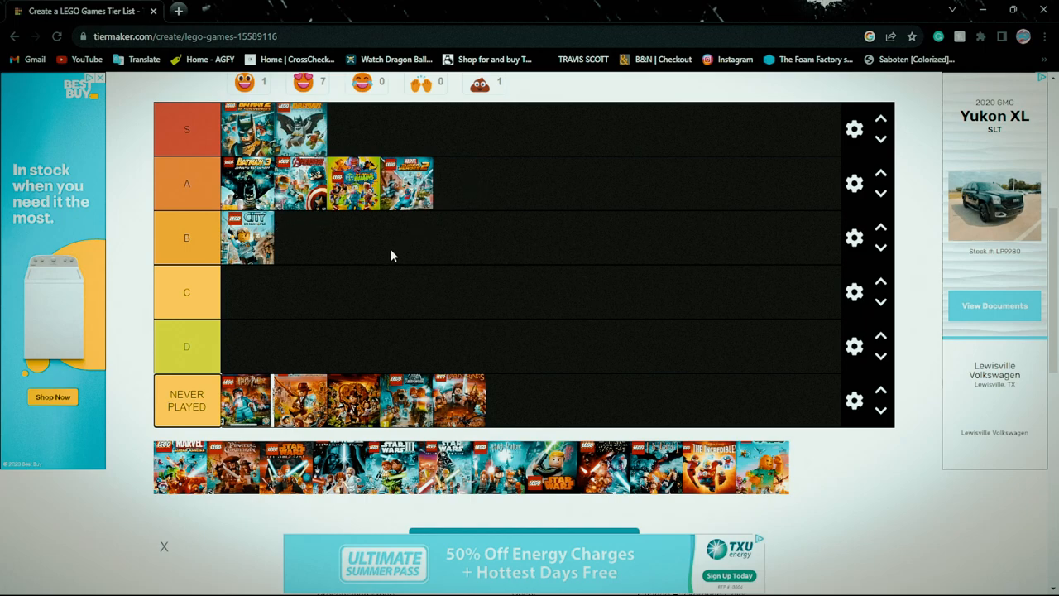
mouse_move(431, 184)
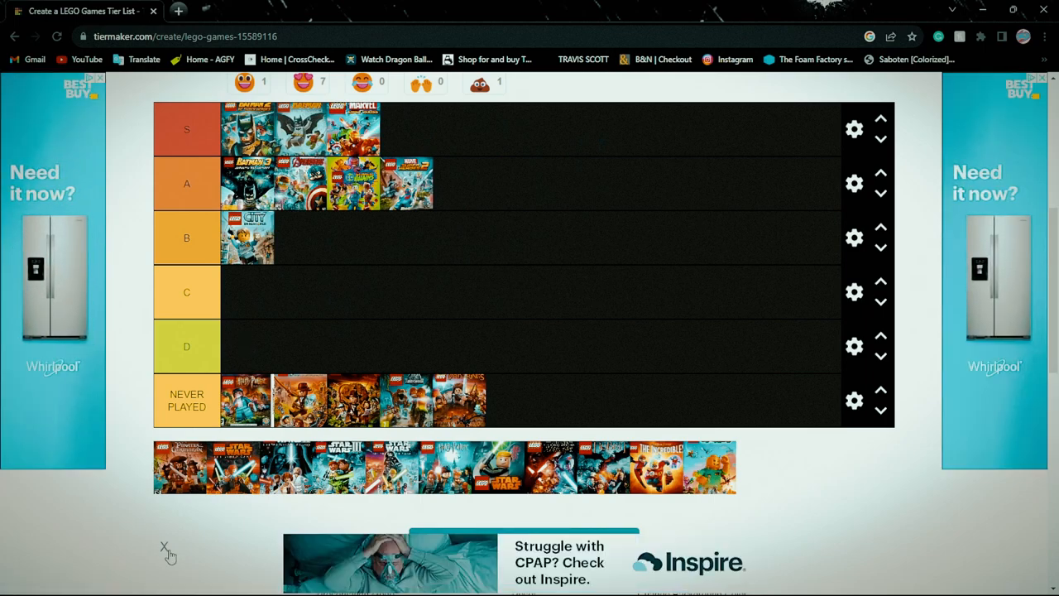
Step: Dismiss the bottom banner ad and add a Star Wars game to the S tier
left_click(165, 550)
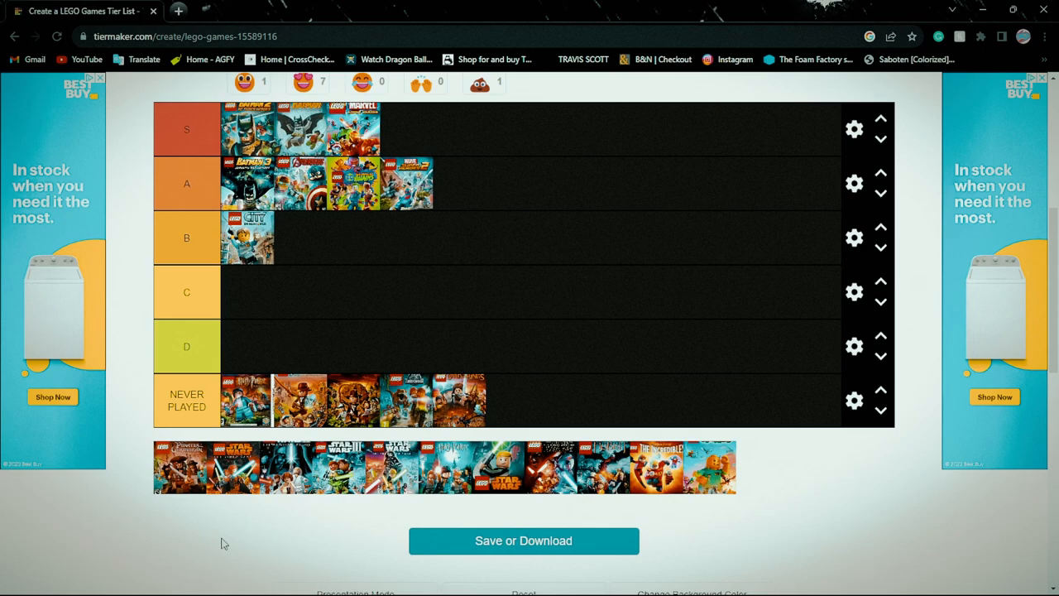
mouse_move(183, 523)
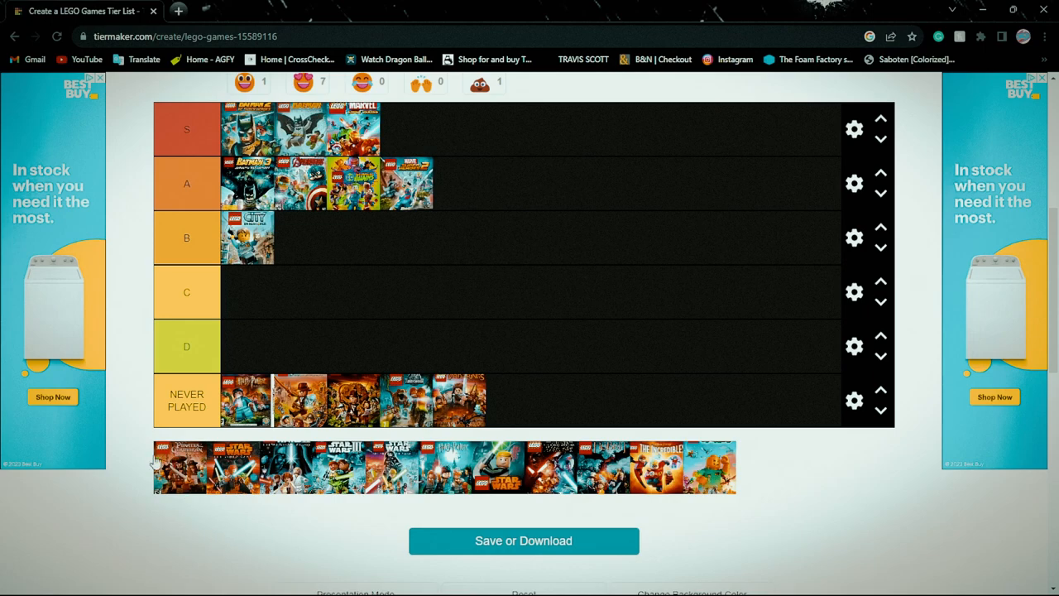
mouse_move(135, 462)
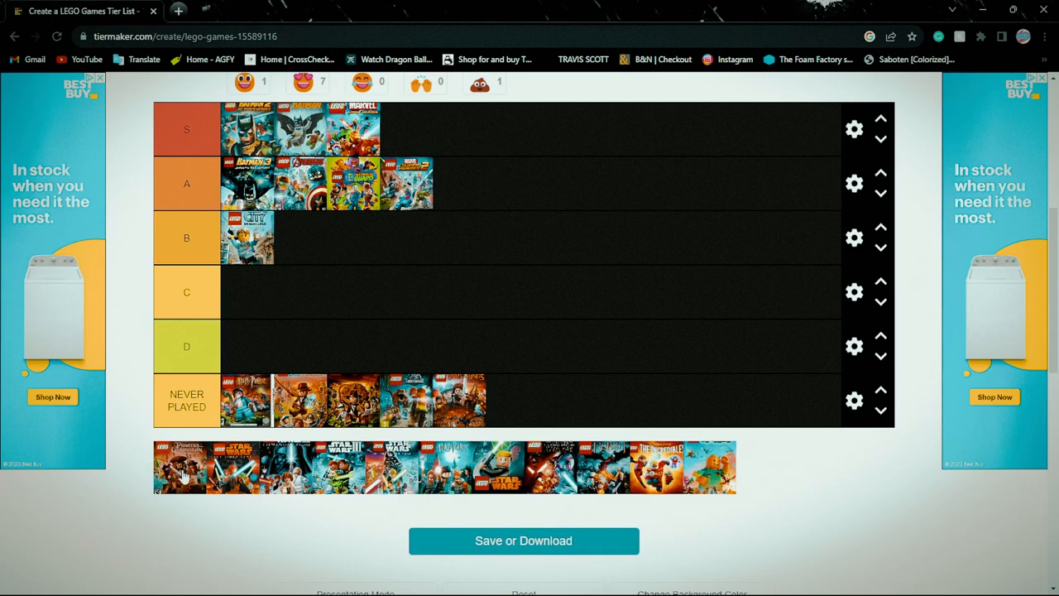
left_click_drag(179, 466, 543, 383)
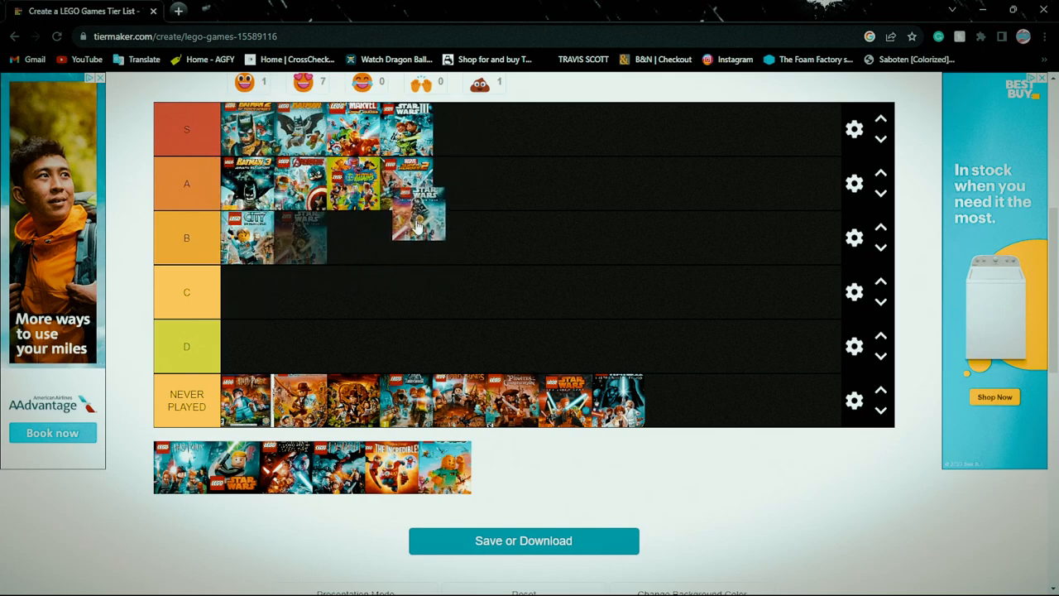
Step: Sort the remaining covers: one more into A, the rest into the NEVER PLAYED row
left_click_drag(417, 224, 460, 182)
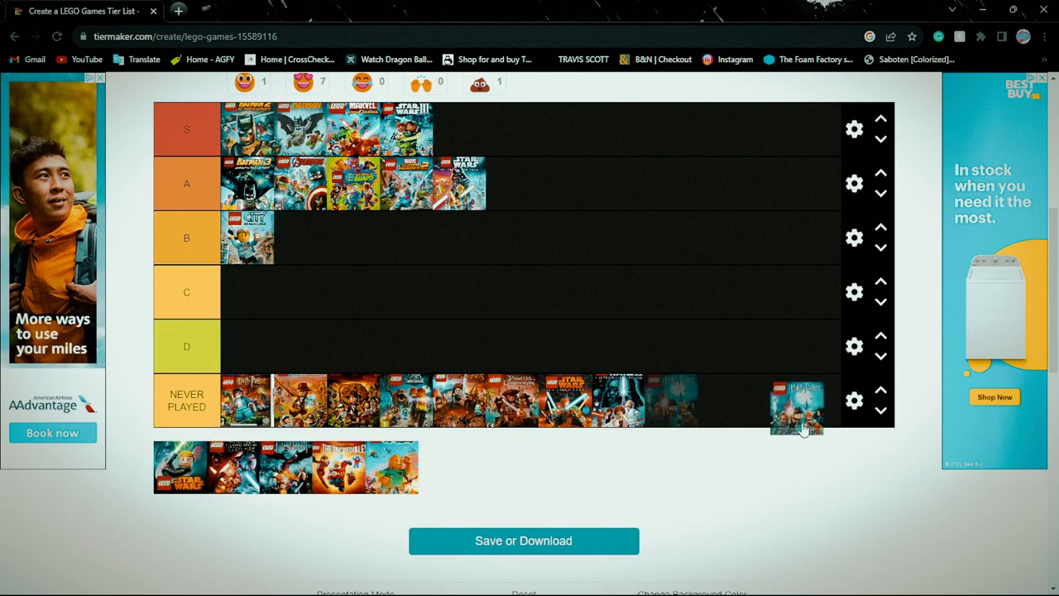
left_click_drag(798, 405, 671, 402)
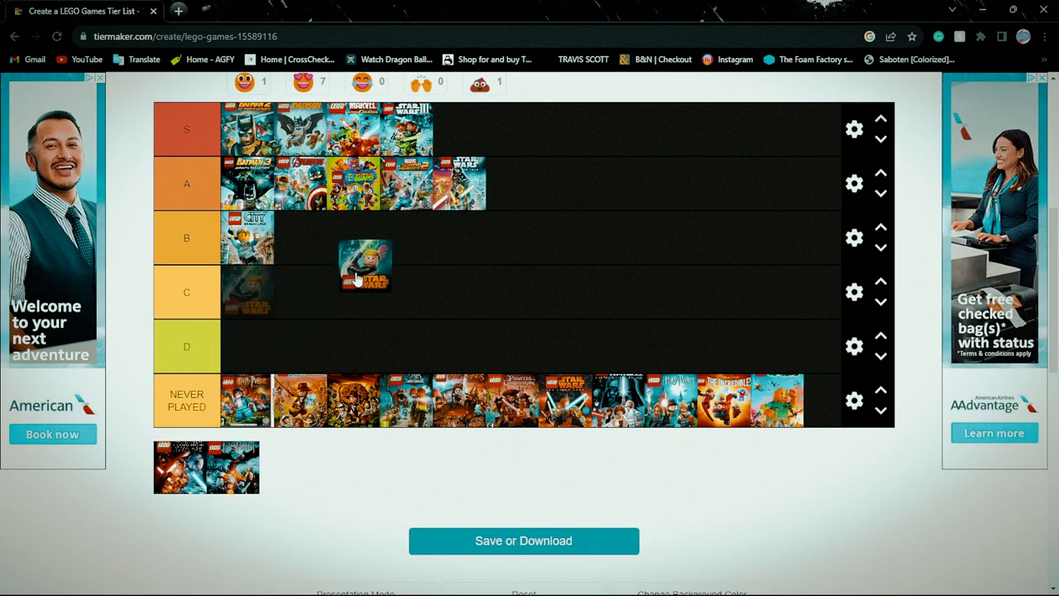
left_click_drag(364, 265, 331, 402)
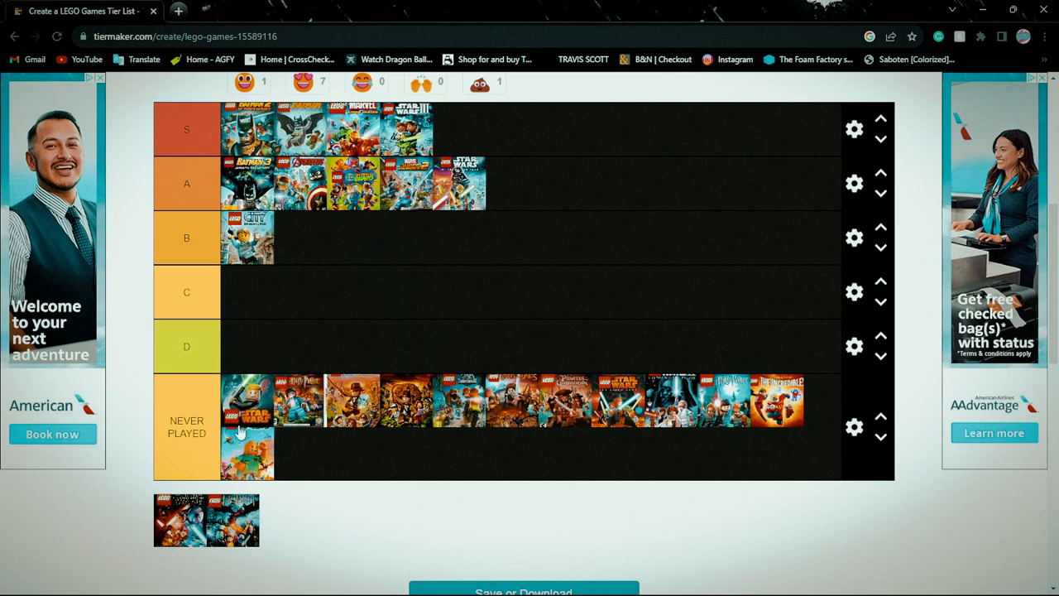
mouse_move(308, 487)
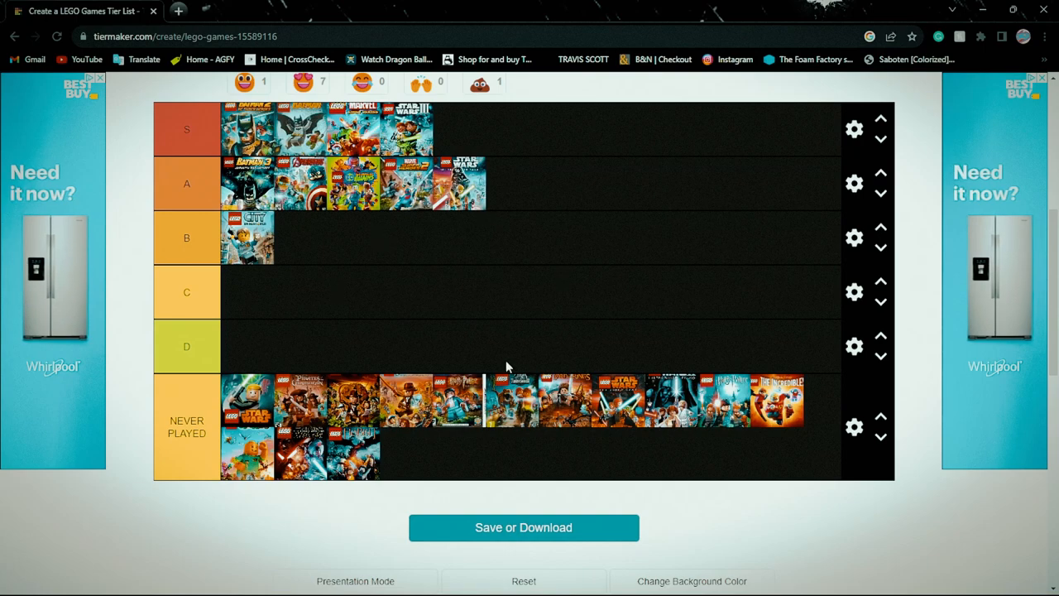
mouse_move(454, 244)
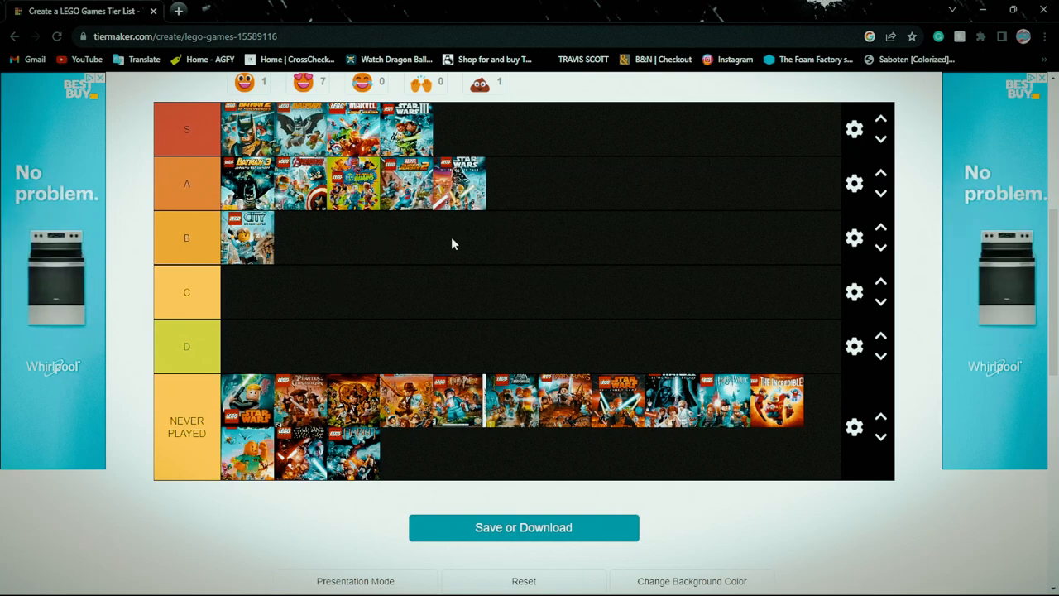